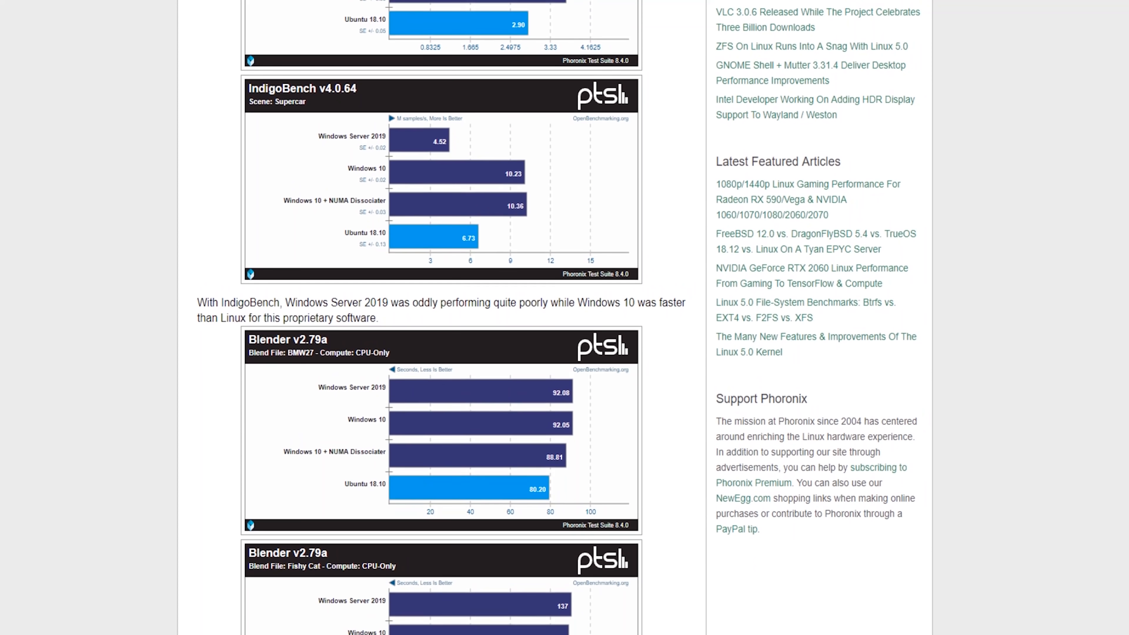
{"action": "scroll", "scroll_direction": "down", "scroll_amount": 3}
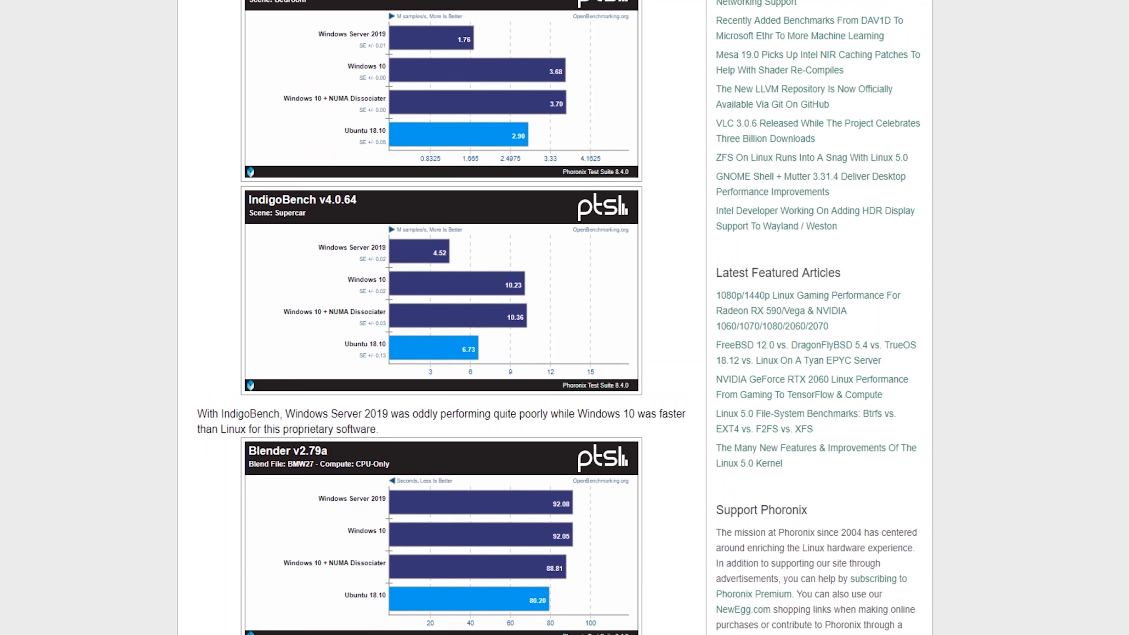
{"action": "scroll", "scroll_direction": "up", "scroll_amount": 3}
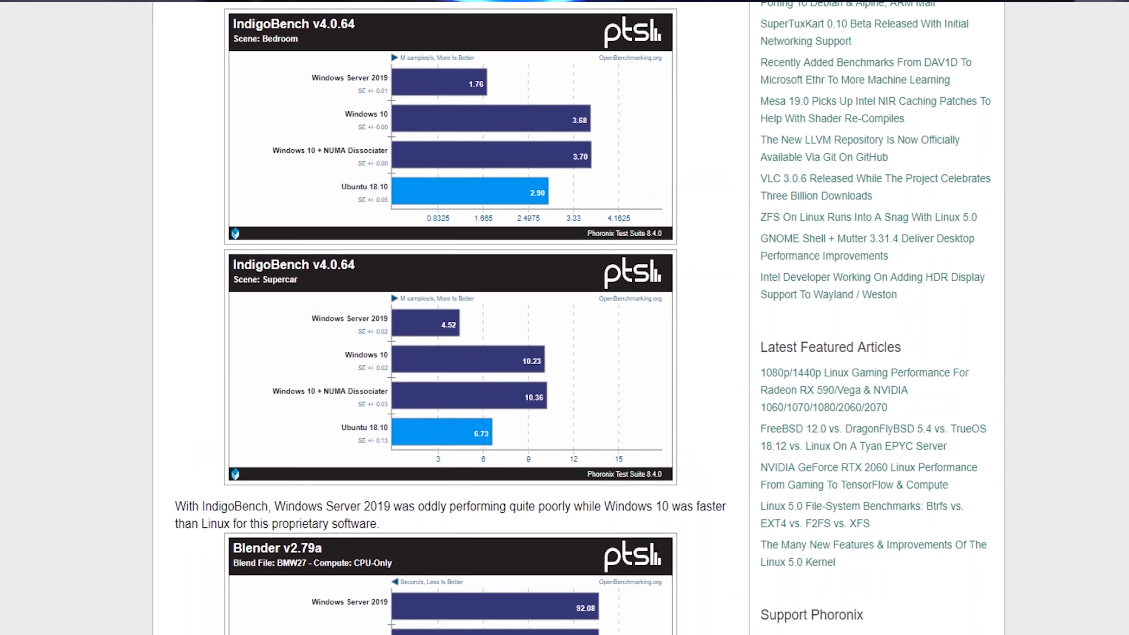